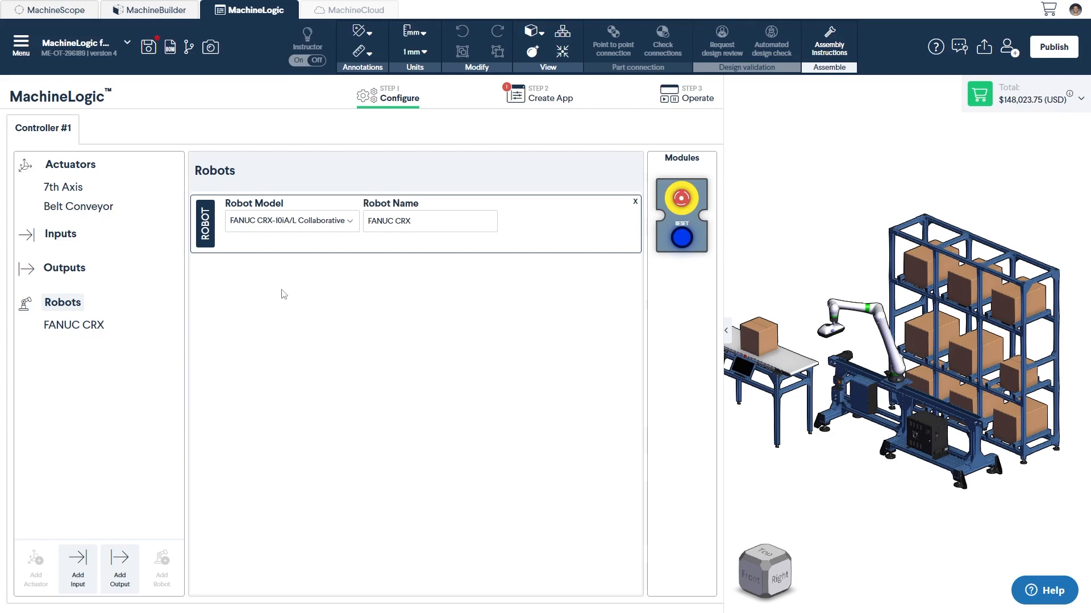
Advance from Configure to STEP 2 Create App to start a new MachineLogic app
{"action": "left_click", "coordinate": [549, 98]}
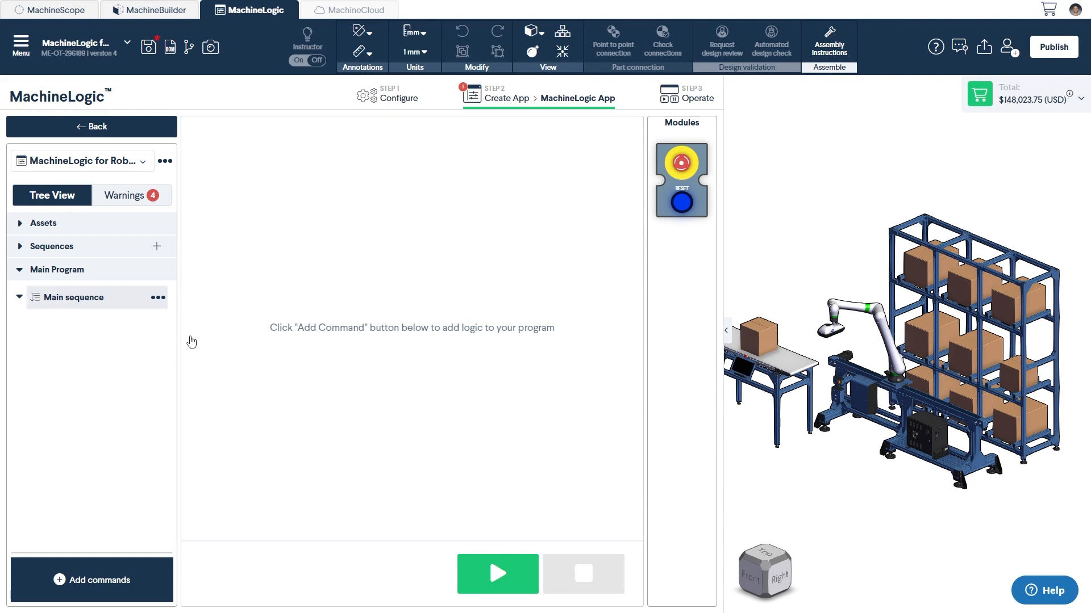
{"action": "mouse_move", "coordinate": [33, 226]}
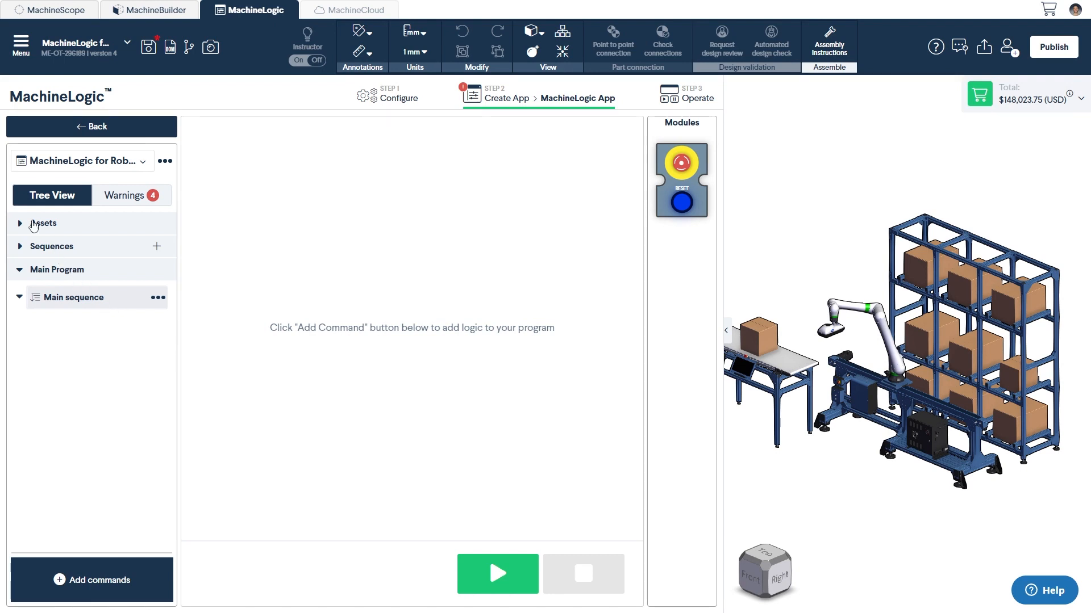
Browse Robot Assets paths Robot Home, Pickup Box, Drop Off Box and Cruise Position waypoints
{"action": "left_click", "coordinate": [44, 223]}
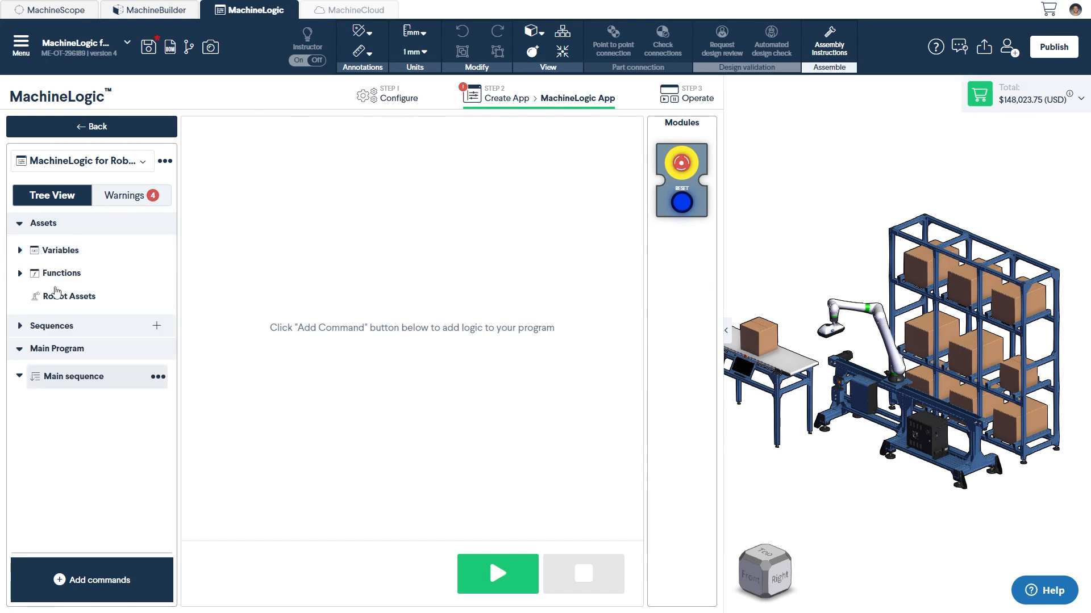
{"action": "left_click", "coordinate": [68, 295]}
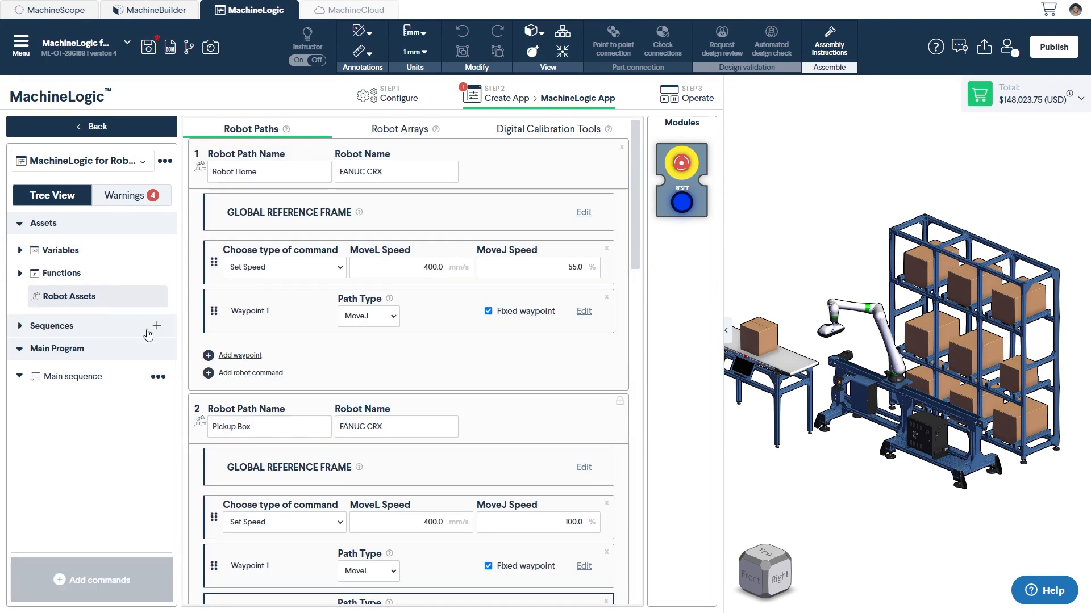
{"action": "mouse_move", "coordinate": [617, 242]}
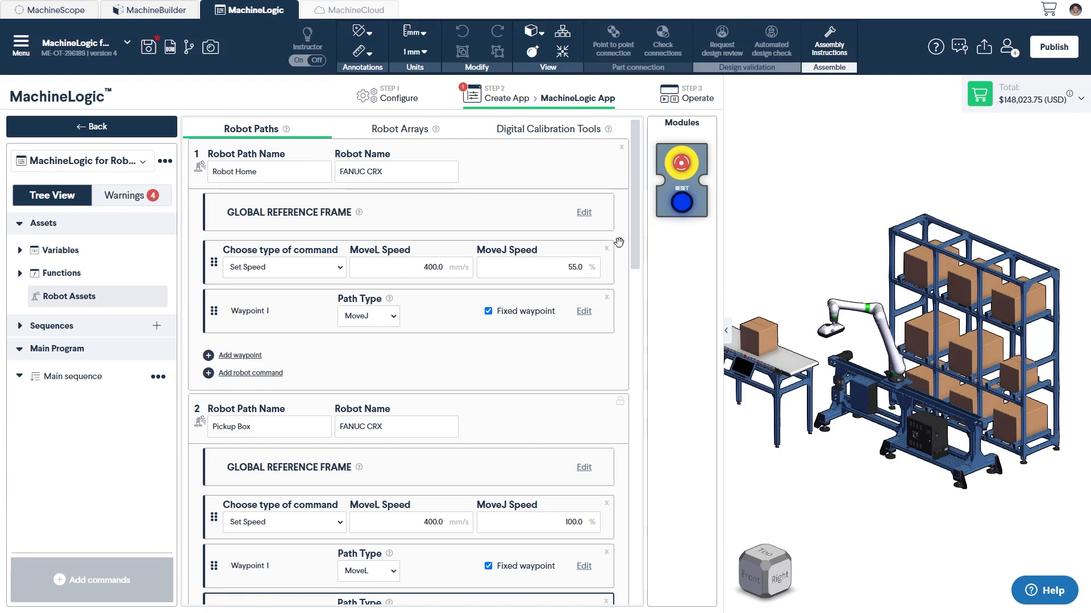
{"action": "scroll", "scroll_direction": "down", "scroll_amount": 3}
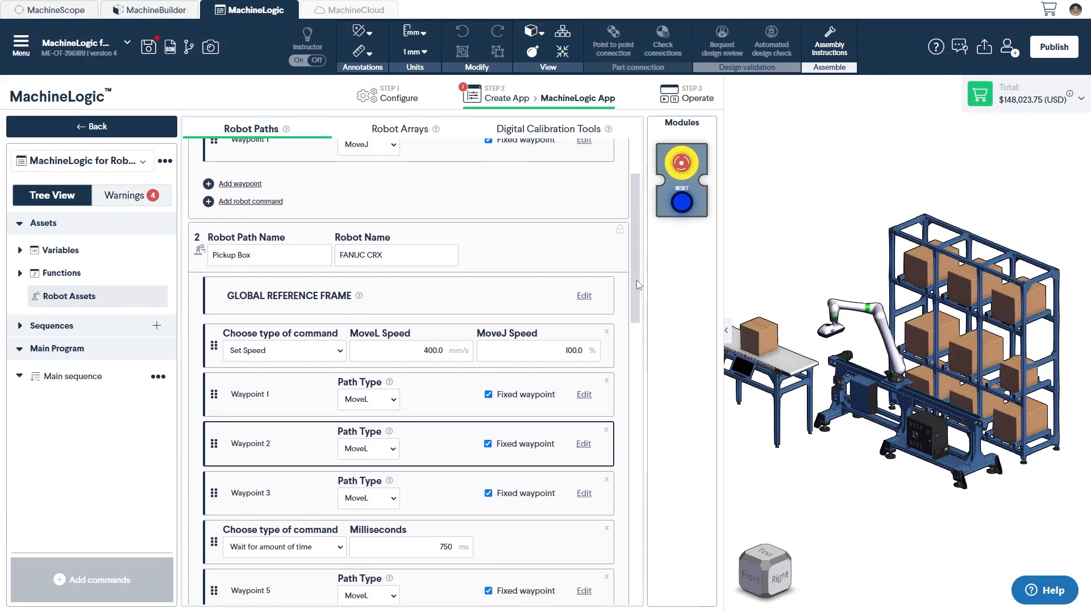
{"action": "scroll", "scroll_direction": "down", "scroll_amount": 3}
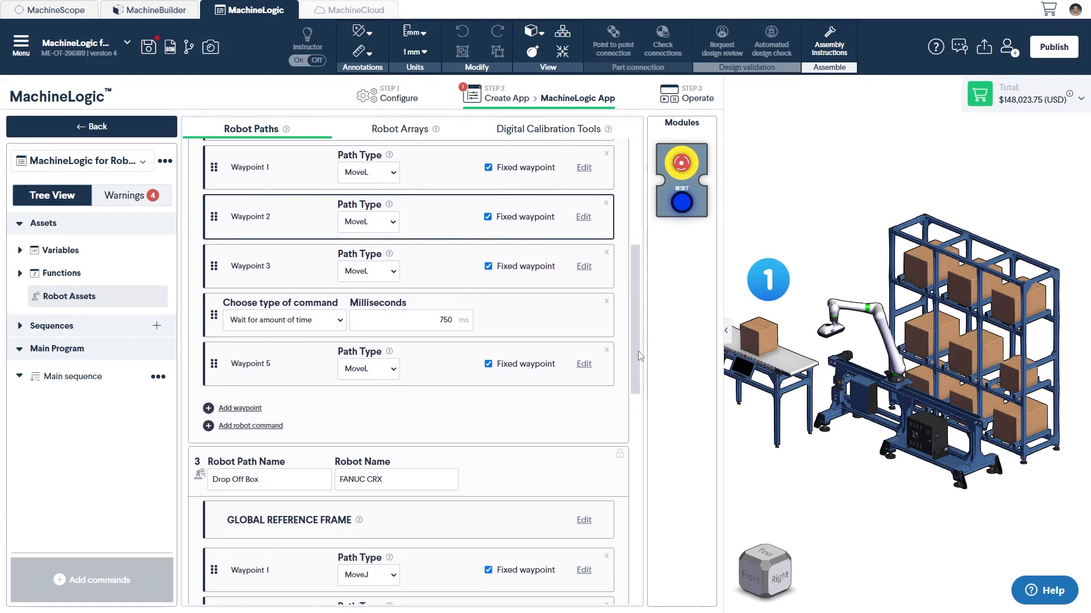
{"action": "scroll", "scroll_direction": "down", "scroll_amount": 3}
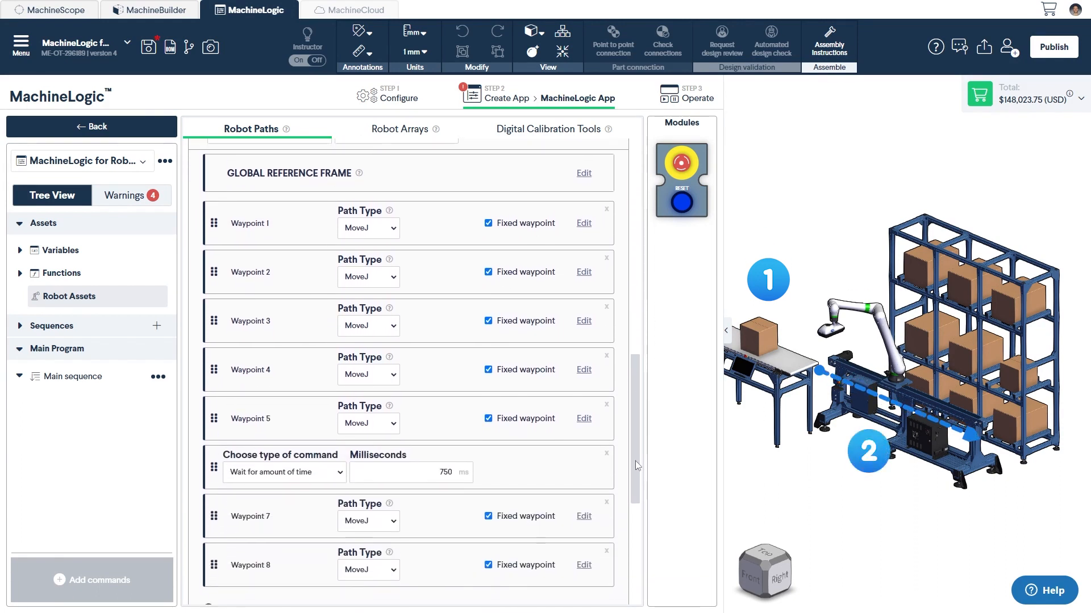
{"action": "scroll", "scroll_direction": "down", "scroll_amount": 3}
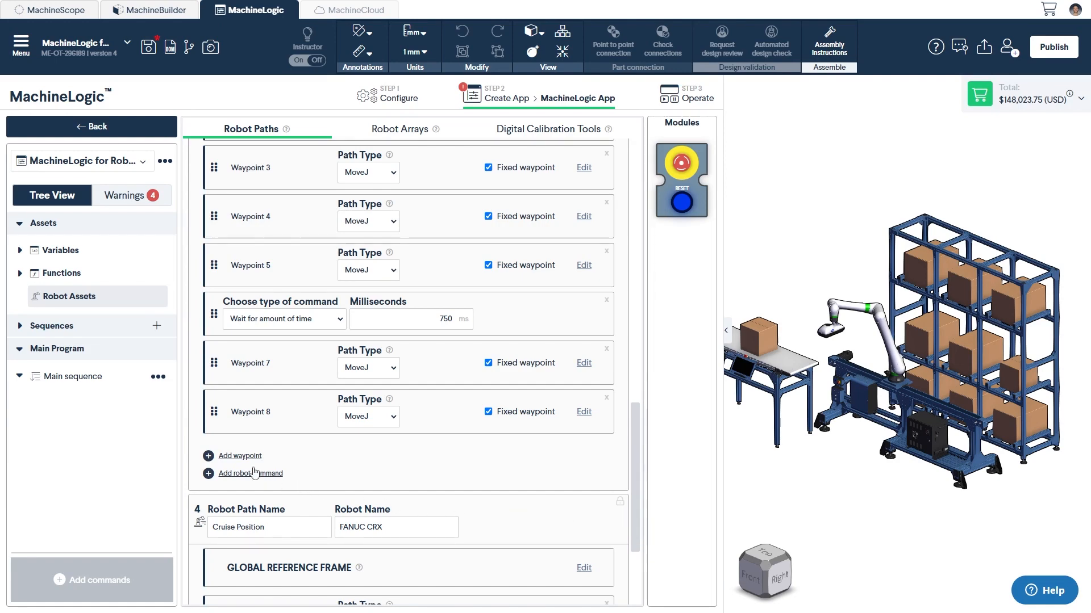
Add a sequence named Initialize and begin adding its Robot Home path command
{"action": "left_click", "coordinate": [51, 326]}
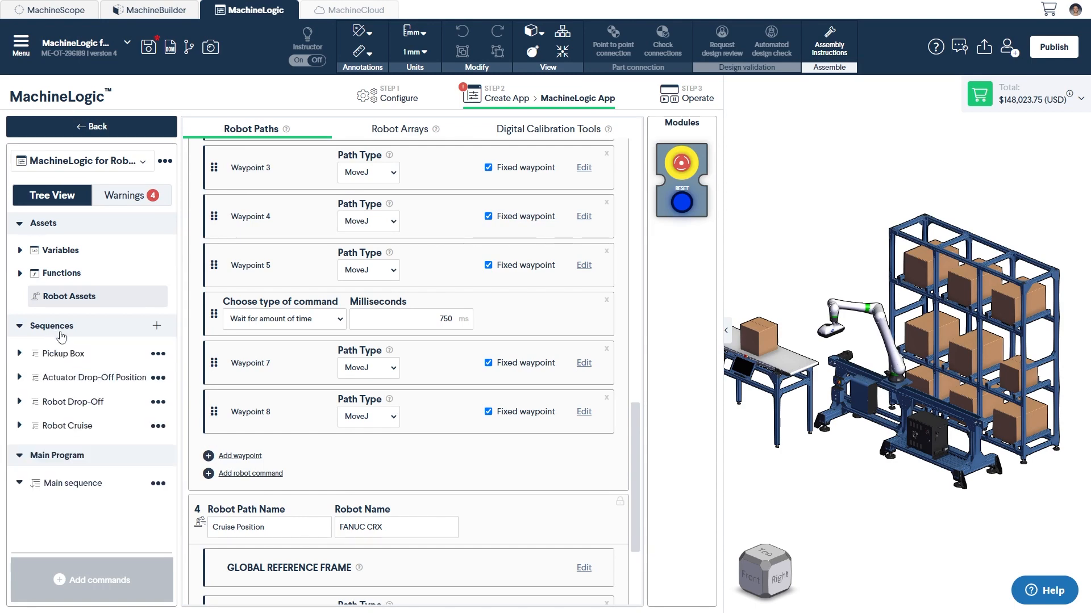
{"action": "left_click", "coordinate": [157, 325]}
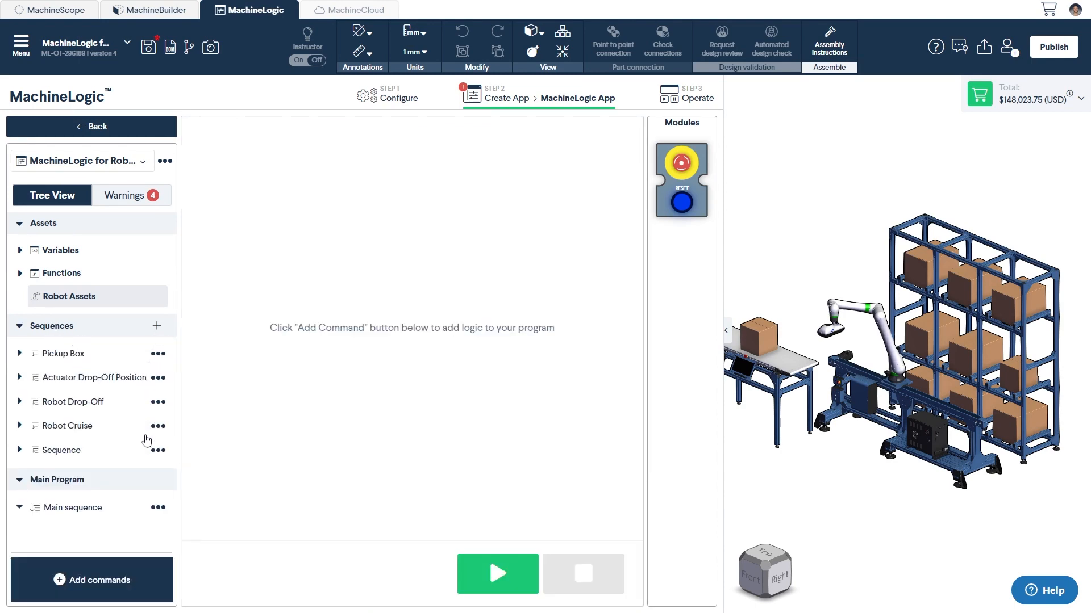
{"action": "double_click", "coordinate": [61, 450]}
{"action": "type", "text": "Initialize"}
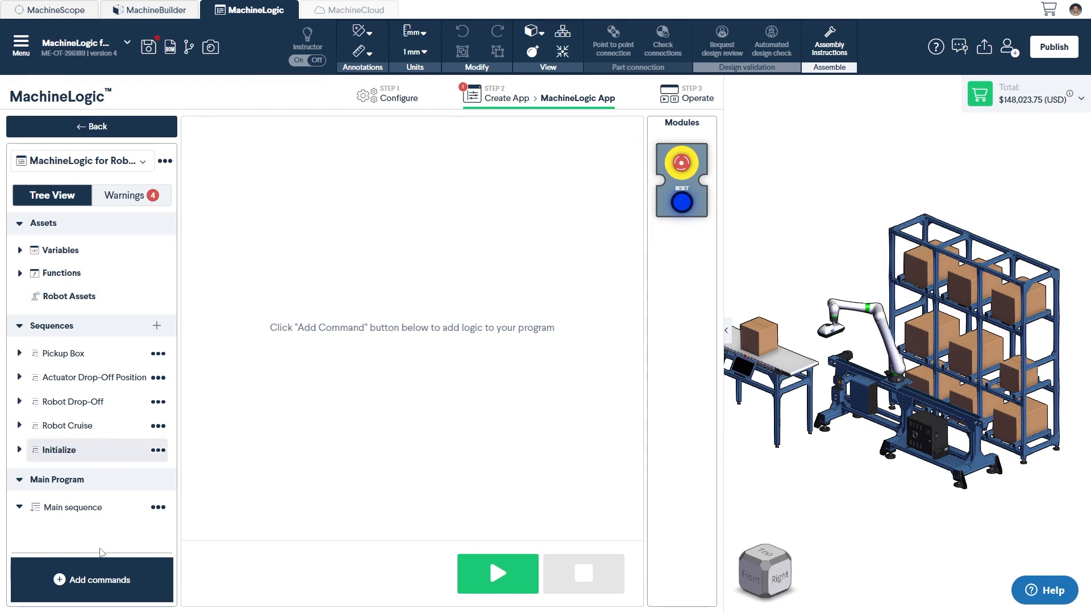
{"action": "left_click", "coordinate": [91, 580]}
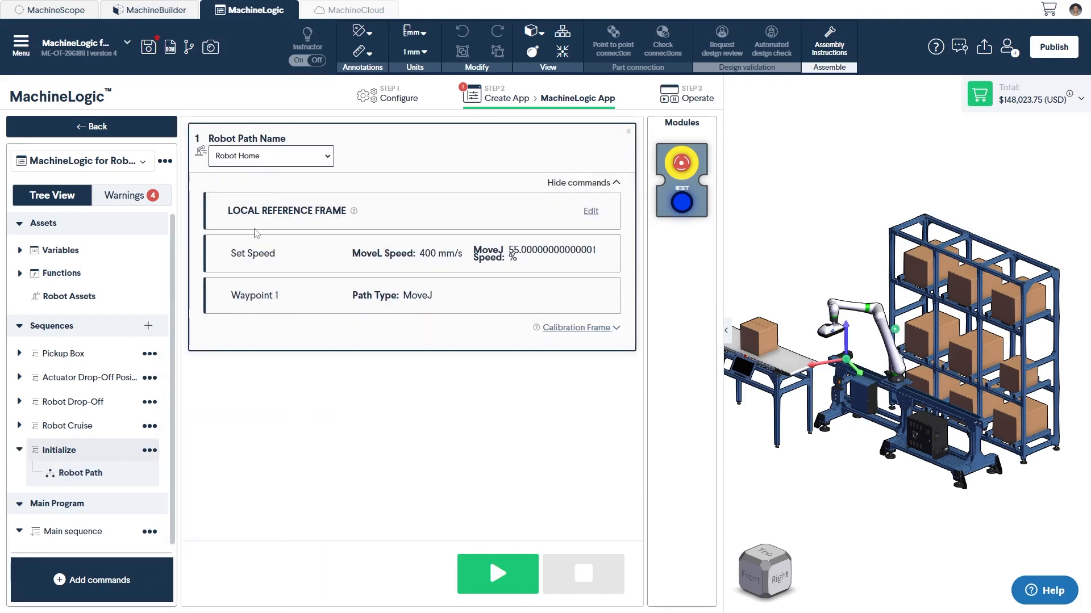
{"action": "left_click", "coordinate": [91, 579]}
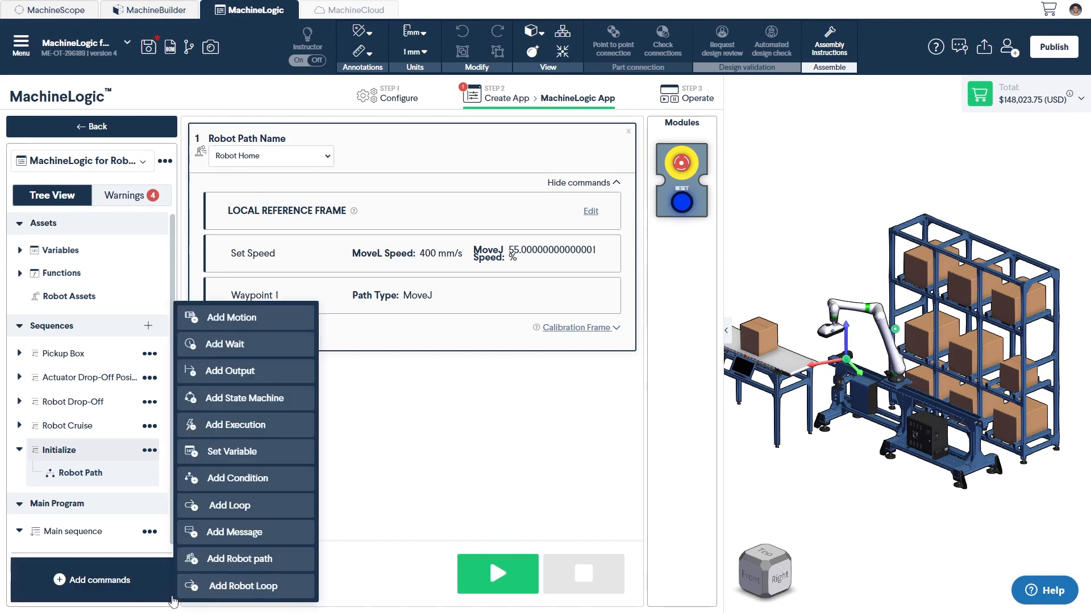
{"action": "mouse_move", "coordinate": [231, 317]}
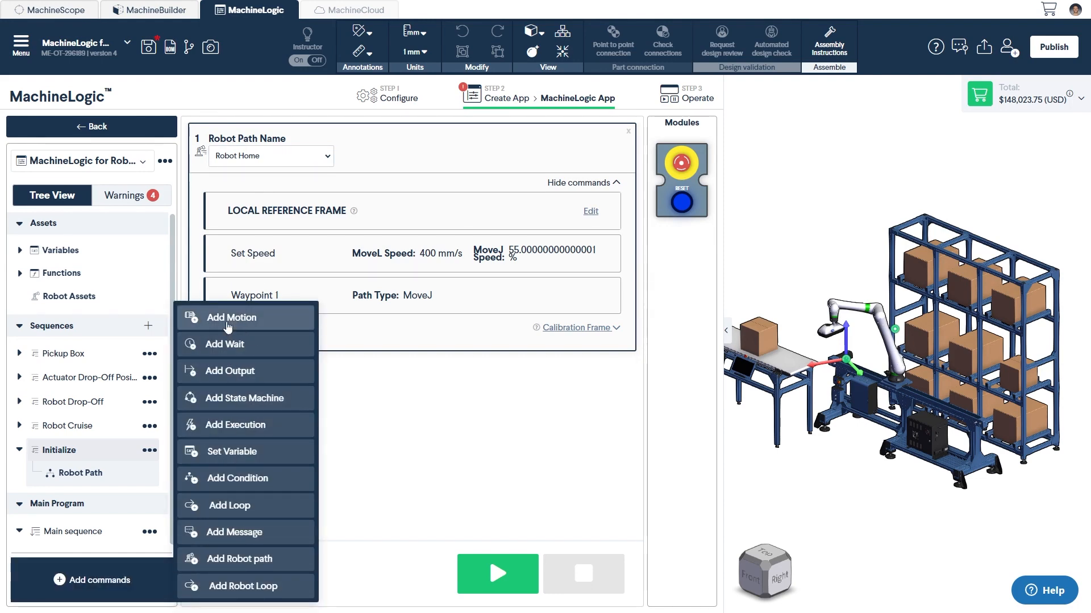
Add Initialize actuator steps: 7th Axis and Belt Conveyor speed/acceleration 500, 7th Axis Move To Home
{"action": "left_click", "coordinate": [231, 317]}
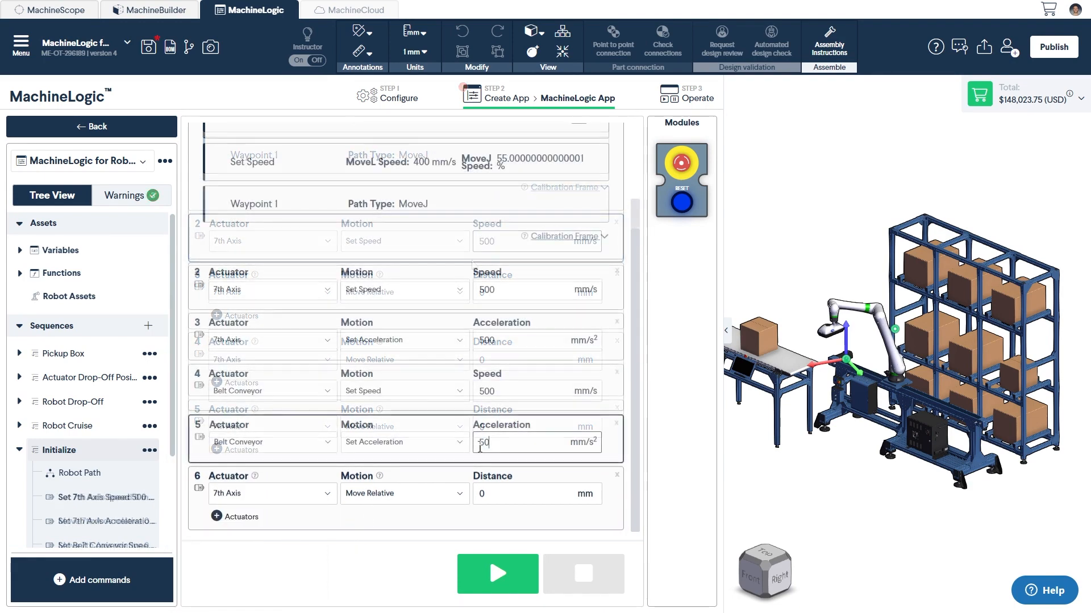
{"action": "left_click", "coordinate": [404, 493]}
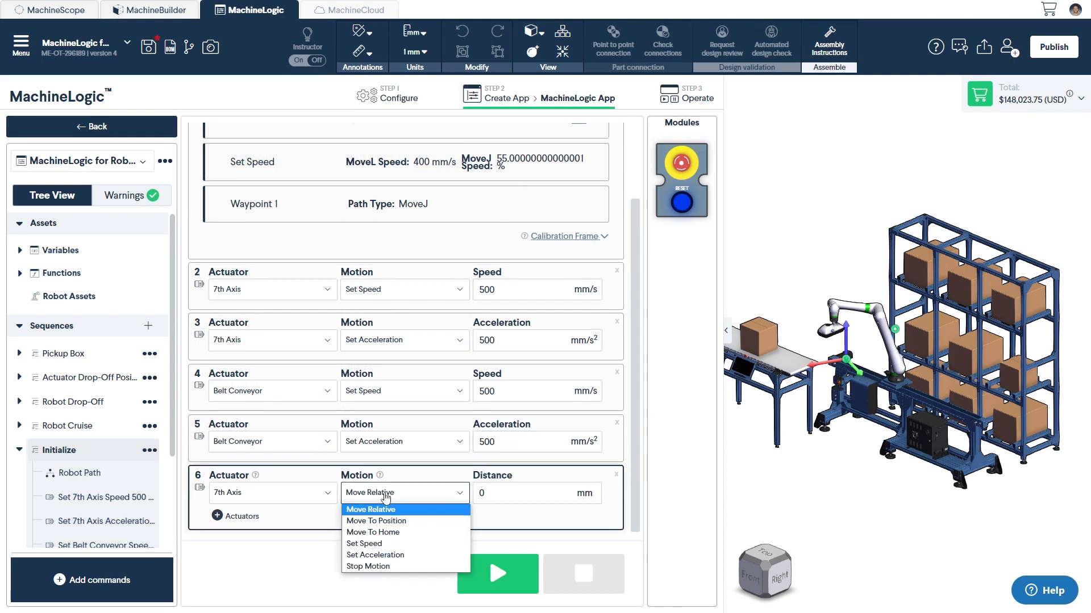
{"action": "left_click", "coordinate": [372, 532]}
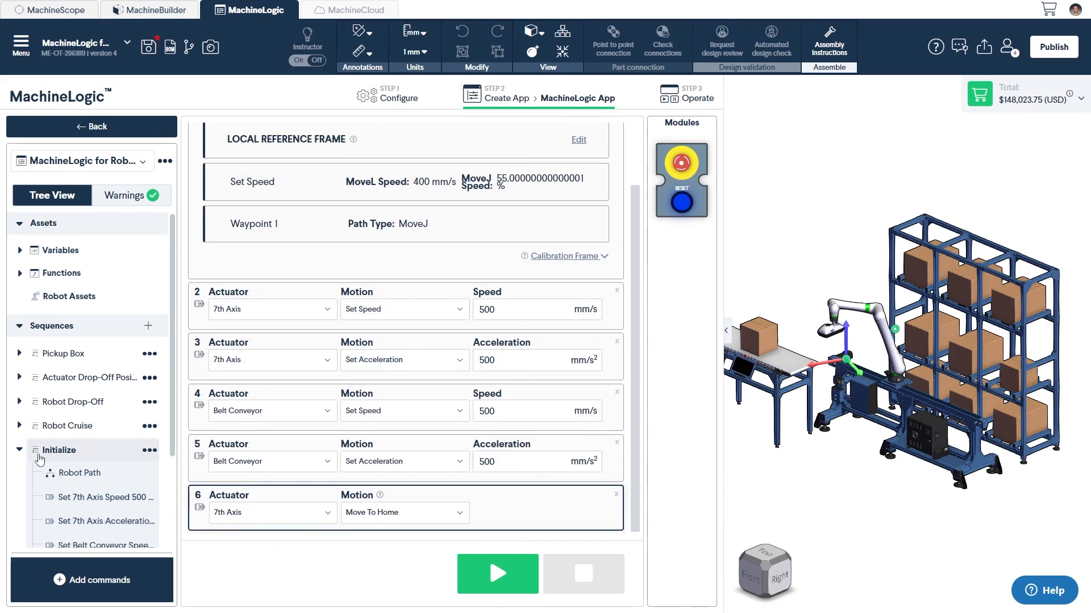
{"action": "left_click", "coordinate": [67, 426]}
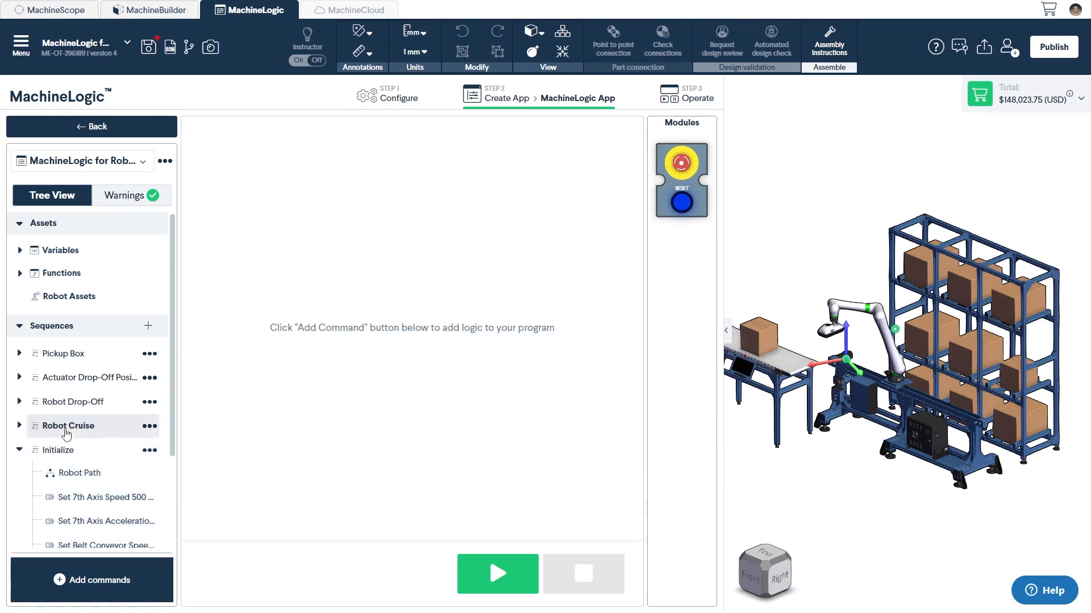
Give Robot Cruise a path: Set Speed 500 mm/s at 50%, one confirmed waypoint, 1500 ms wait
{"action": "left_click", "coordinate": [91, 580]}
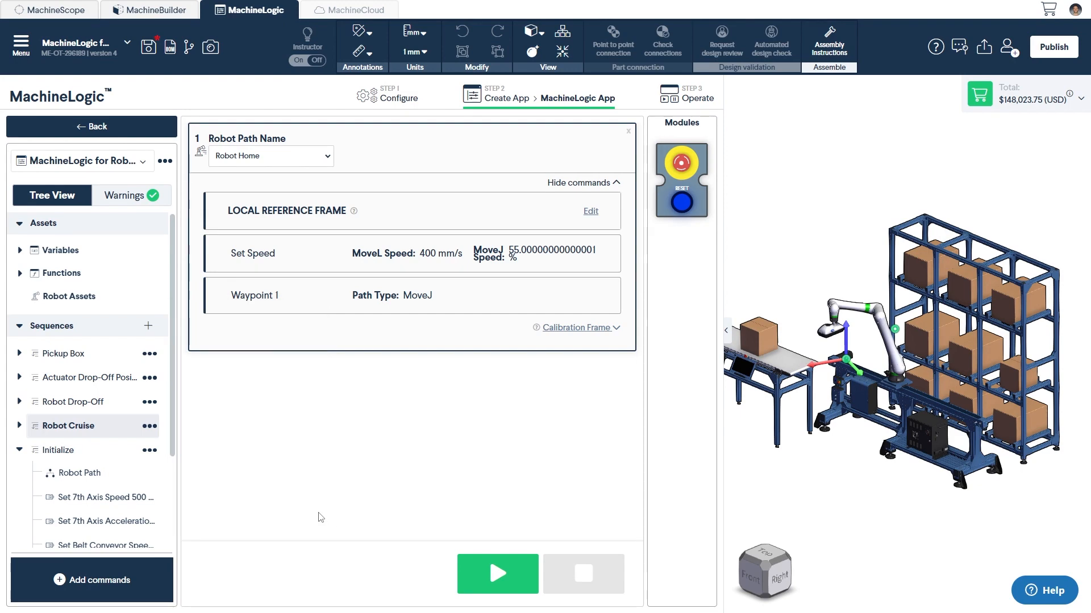
{"action": "left_click", "coordinate": [270, 155]}
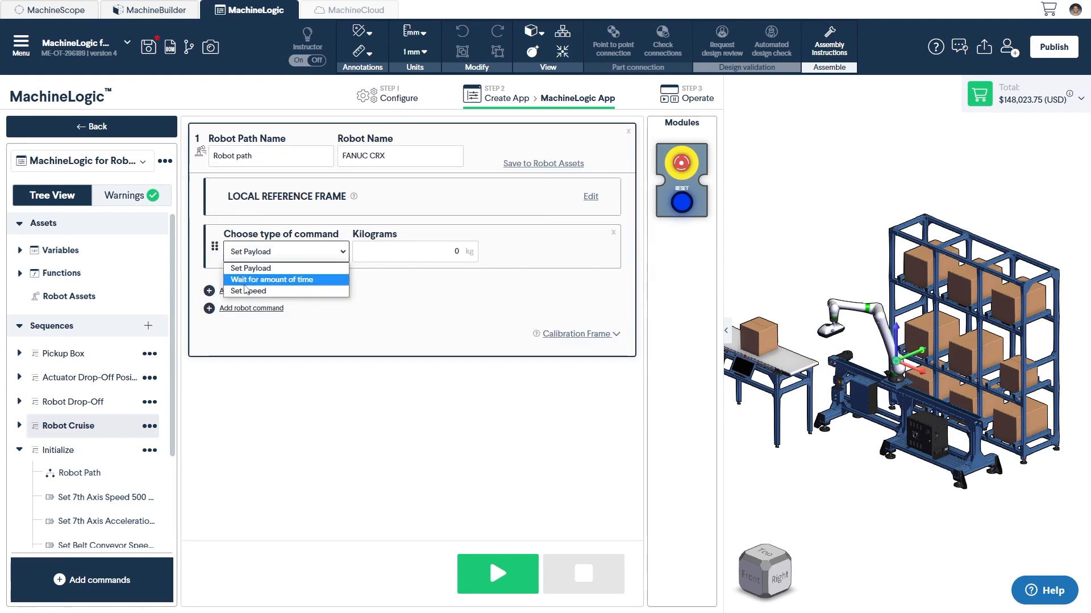
{"action": "left_click", "coordinate": [249, 291]}
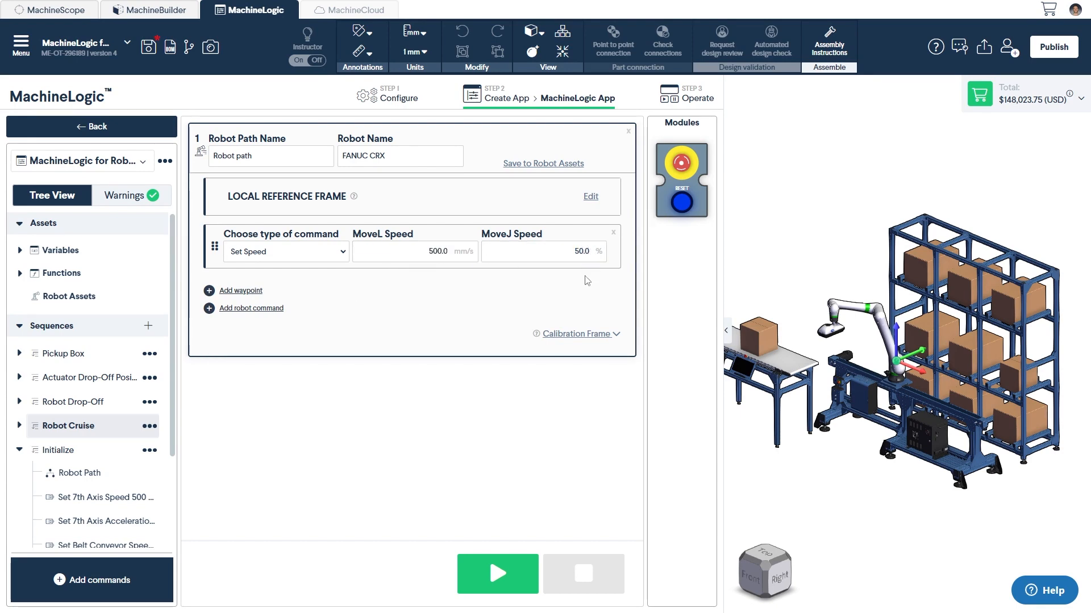
{"action": "left_click", "coordinate": [241, 290]}
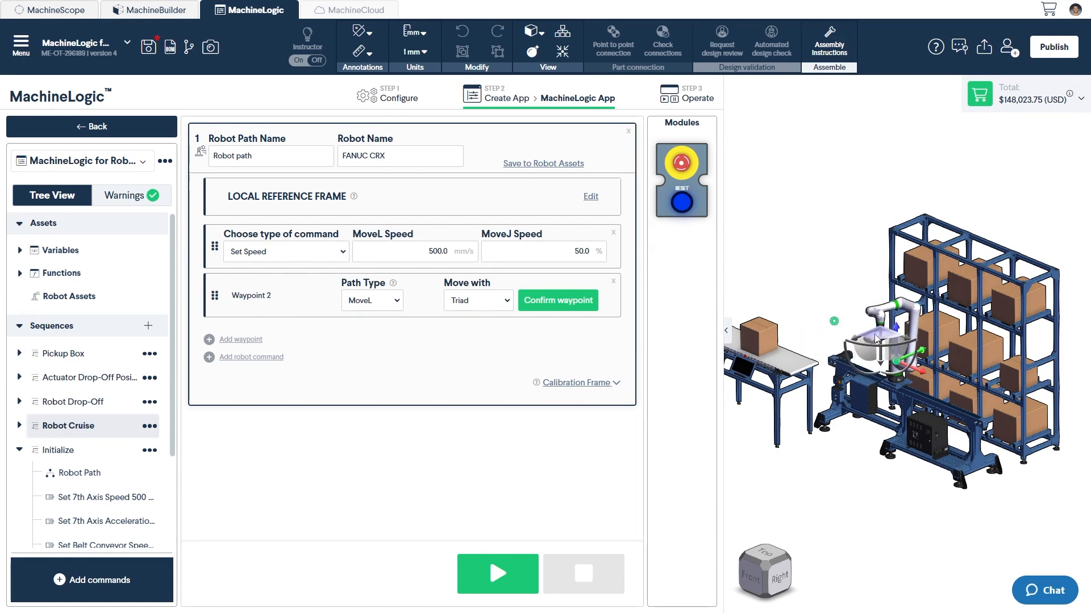
{"action": "left_click", "coordinate": [557, 300]}
{"action": "type", "text": "1500"}
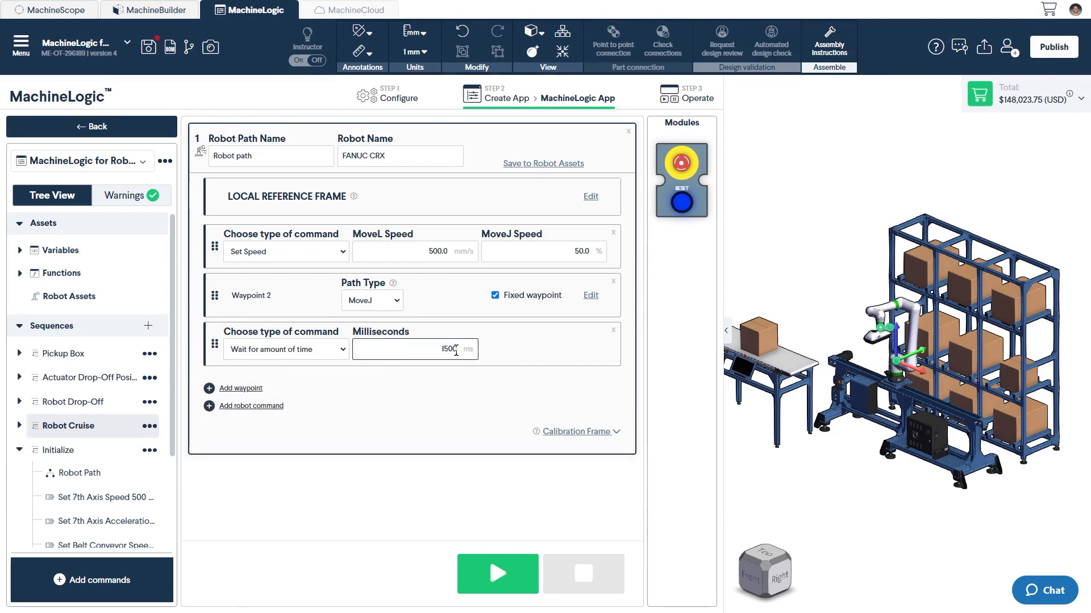
{"action": "mouse_move", "coordinate": [353, 397]}
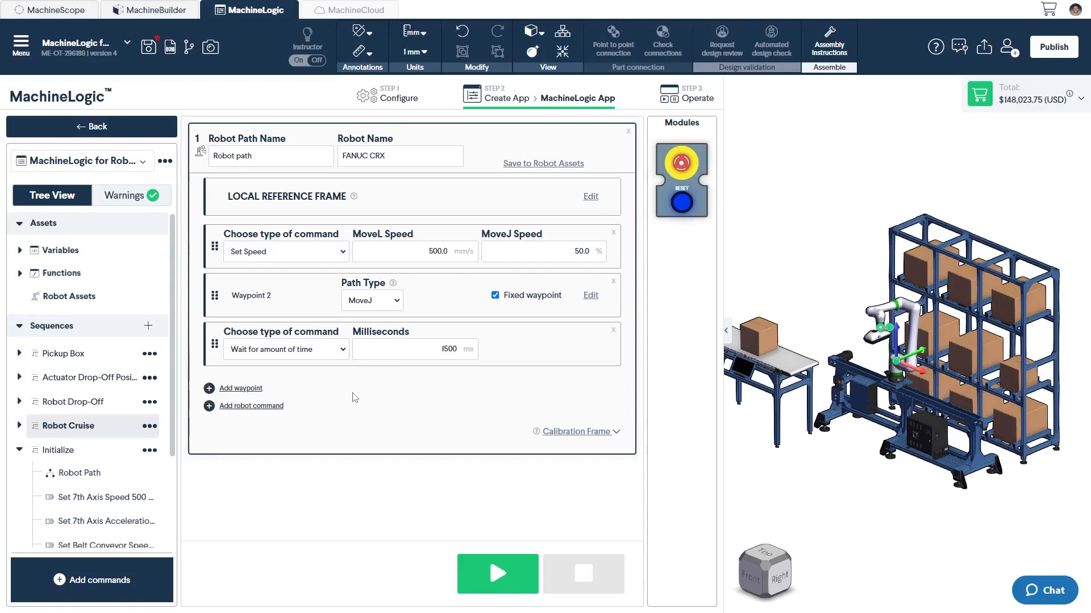
{"action": "left_click", "coordinate": [19, 325]}
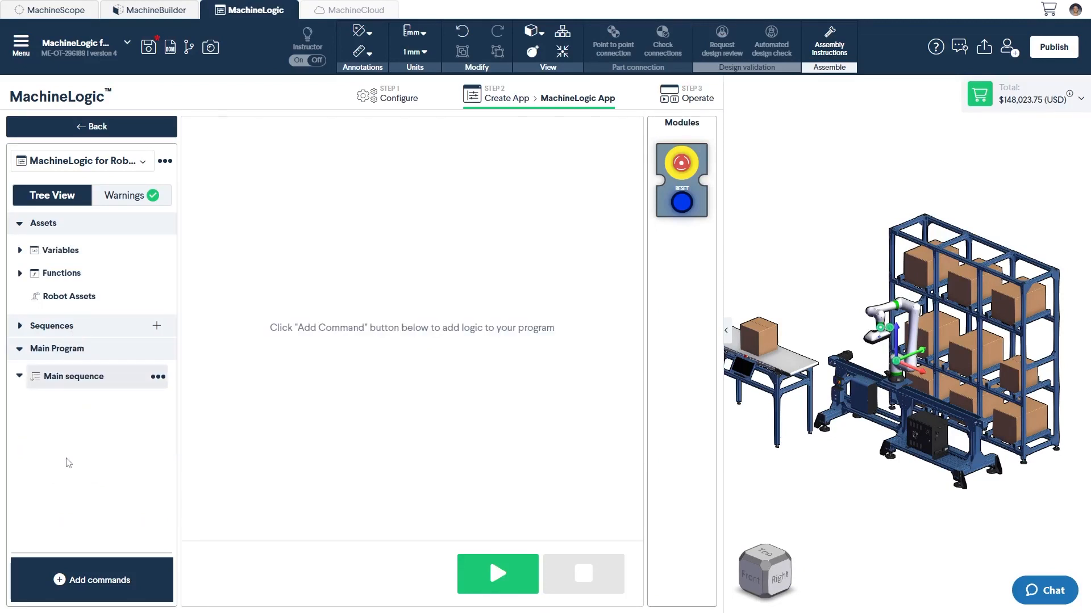
Add five execution steps: Initialize, Pickup Box, parallel Actuator Drop-Off Position, Robot Cruise, Robot Drop-Off
{"action": "left_click", "coordinate": [91, 580]}
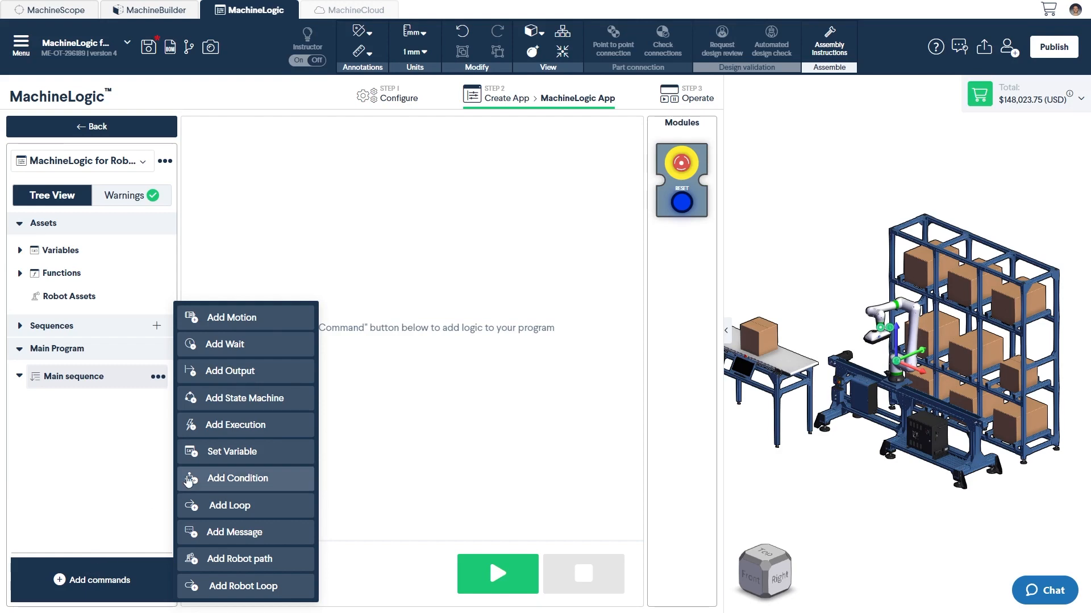
{"action": "left_click", "coordinate": [235, 424]}
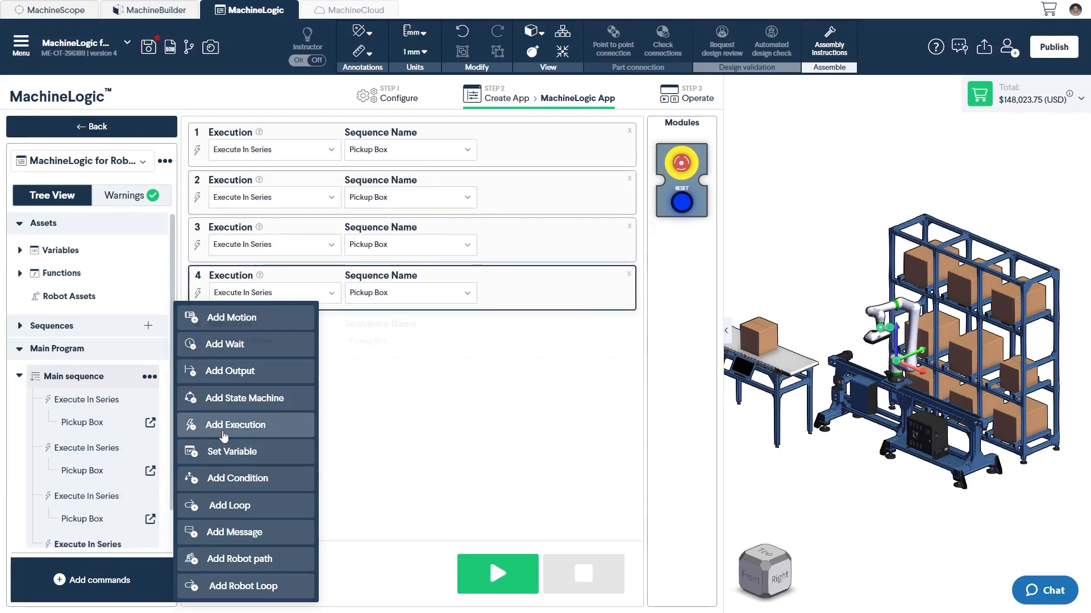
{"action": "left_click", "coordinate": [236, 424]}
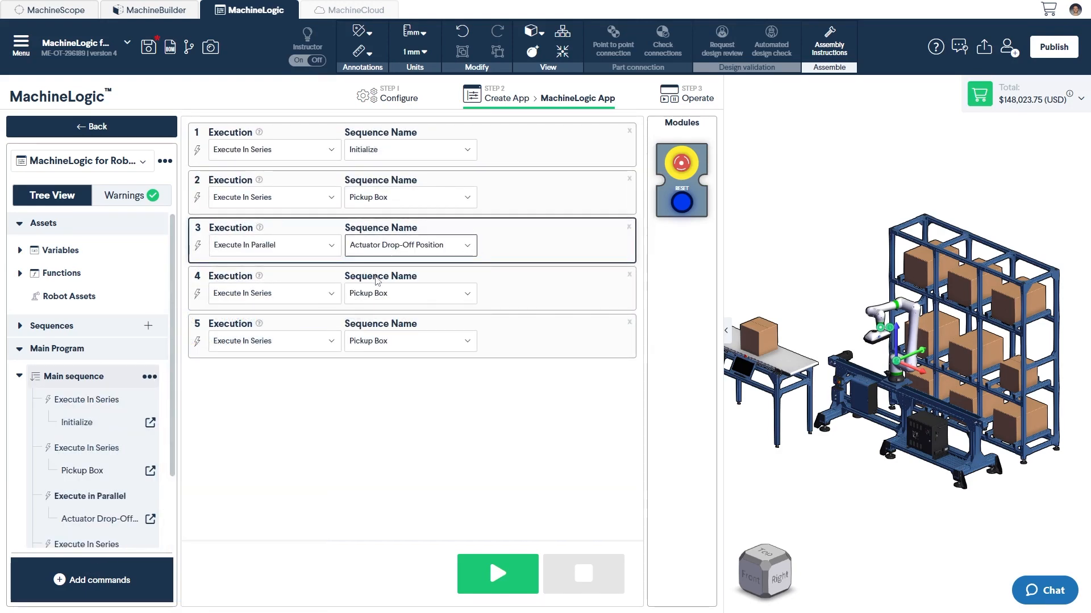
{"action": "left_click", "coordinate": [409, 293]}
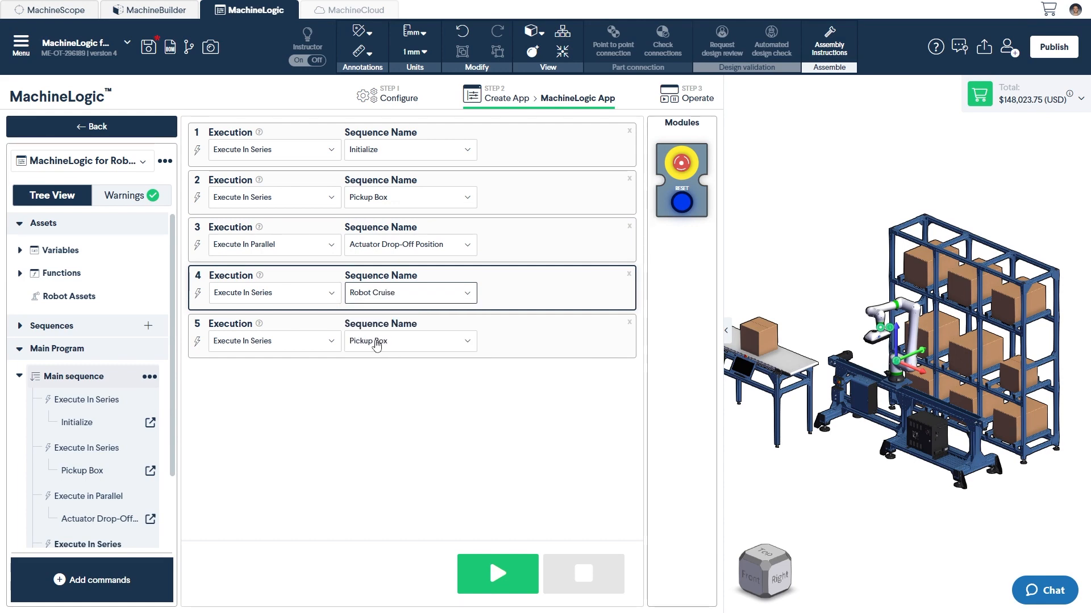
{"action": "left_click", "coordinate": [410, 340]}
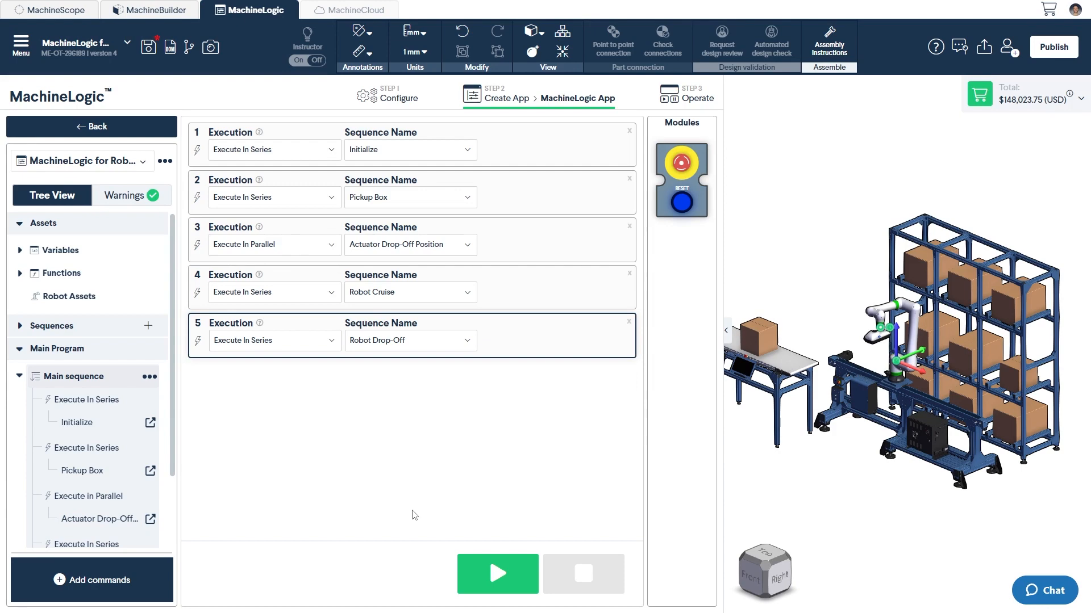
{"action": "mouse_move", "coordinate": [464, 578]}
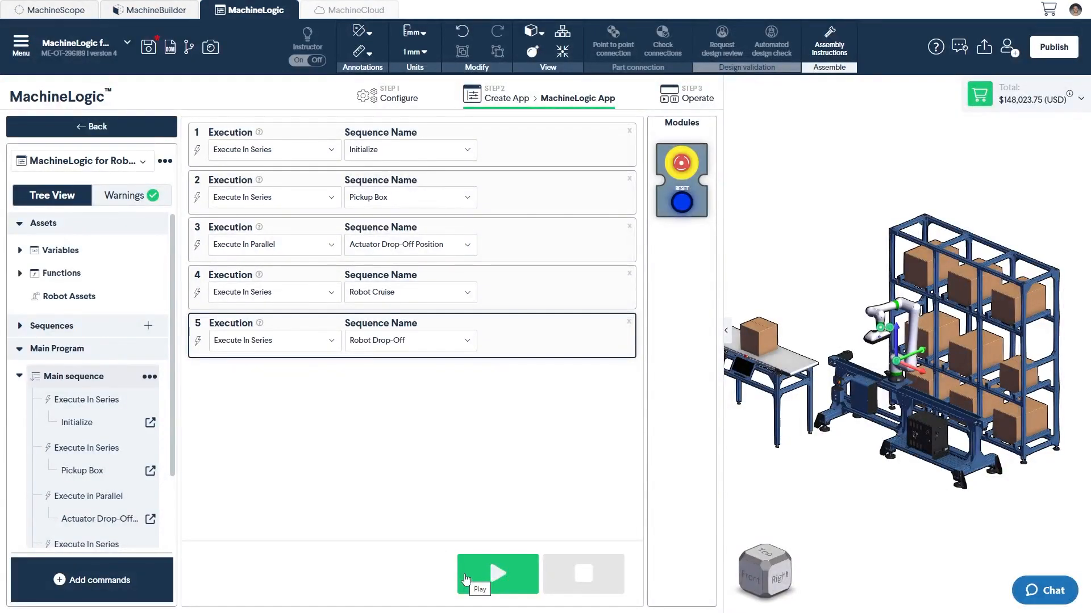
Play the Main sequence in simulation and watch the robot reach Robot Drop-Off
{"action": "left_click", "coordinate": [496, 573]}
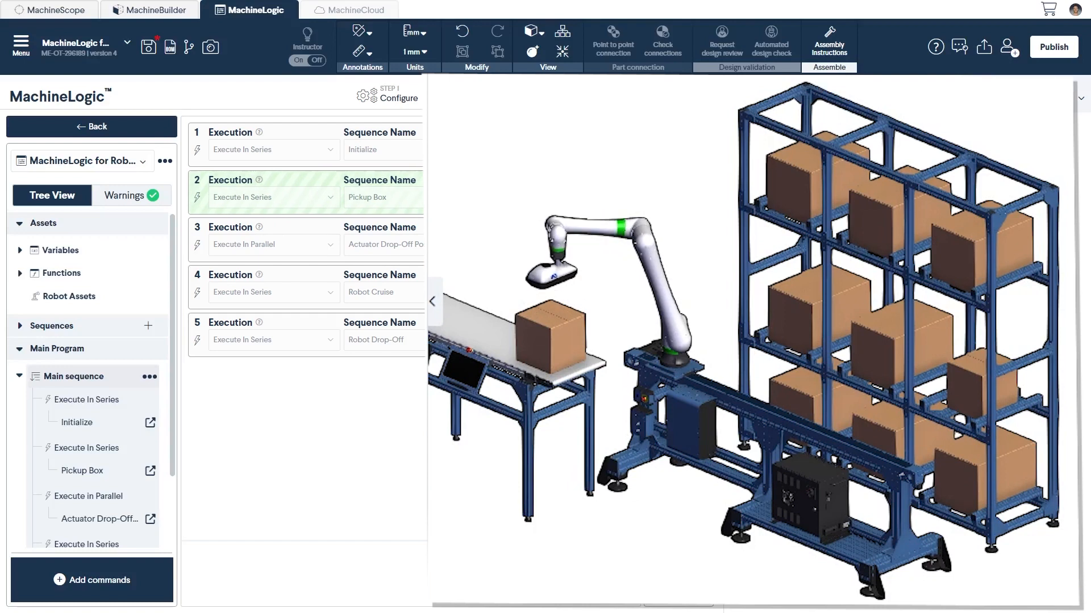
{"action": "left_click", "coordinate": [306, 275]}
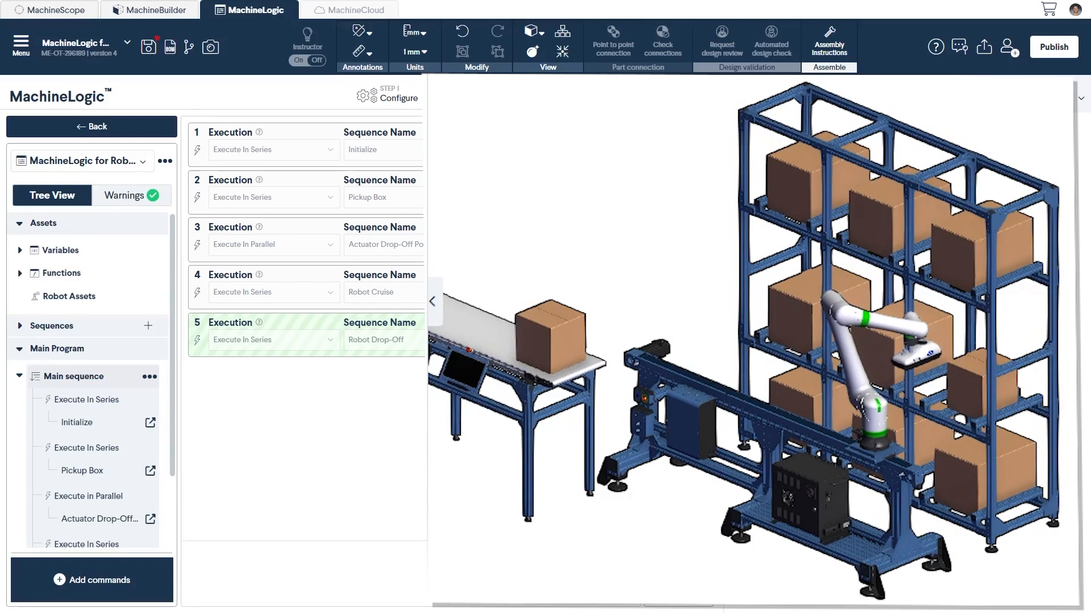
{"action": "left_click", "coordinate": [508, 97]}
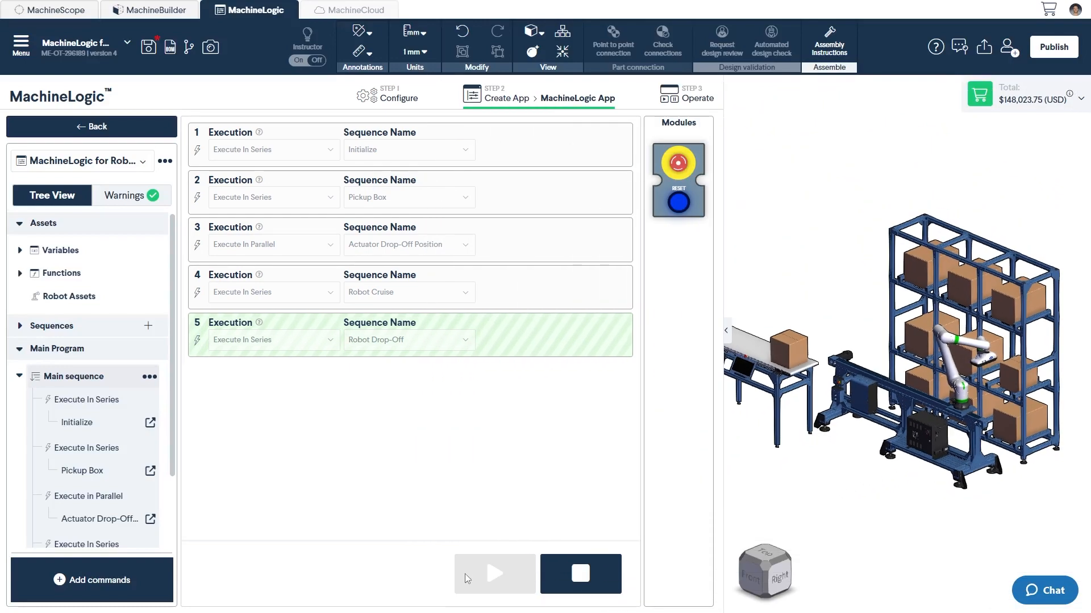